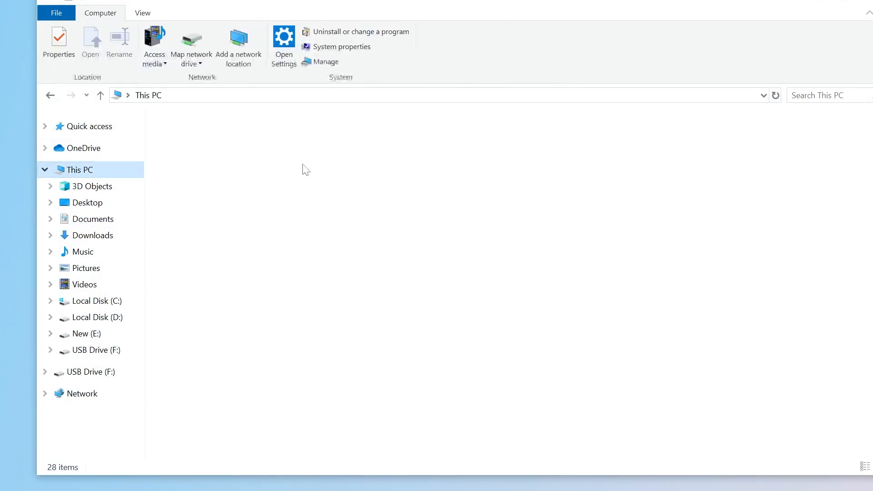
# Run attrib -h -r -s /s /d F:\*.* at the DISKPART> prompt on drive F.
pyautogui.click(757, 240)
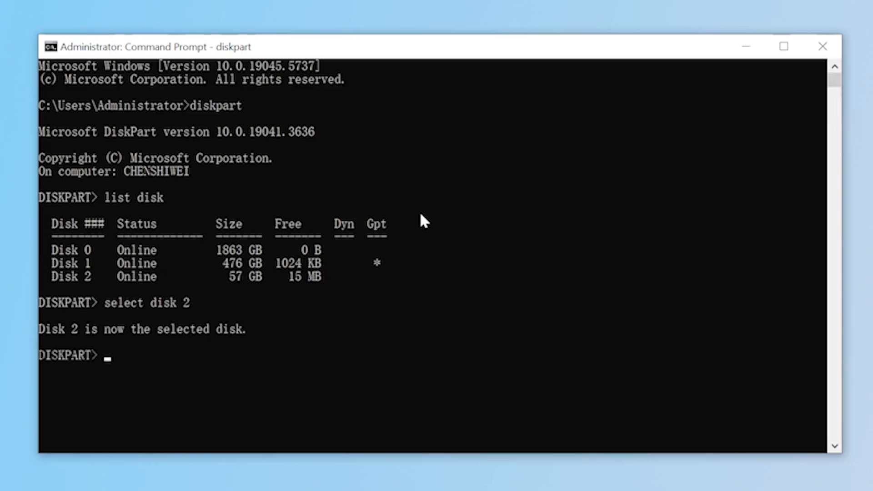
pyautogui.write('attrib -h -r -s /s /d F:\\*.*')
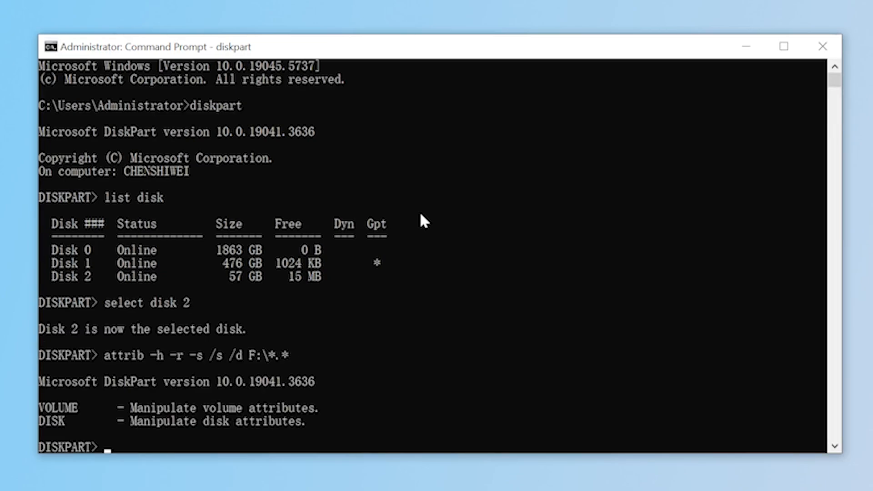